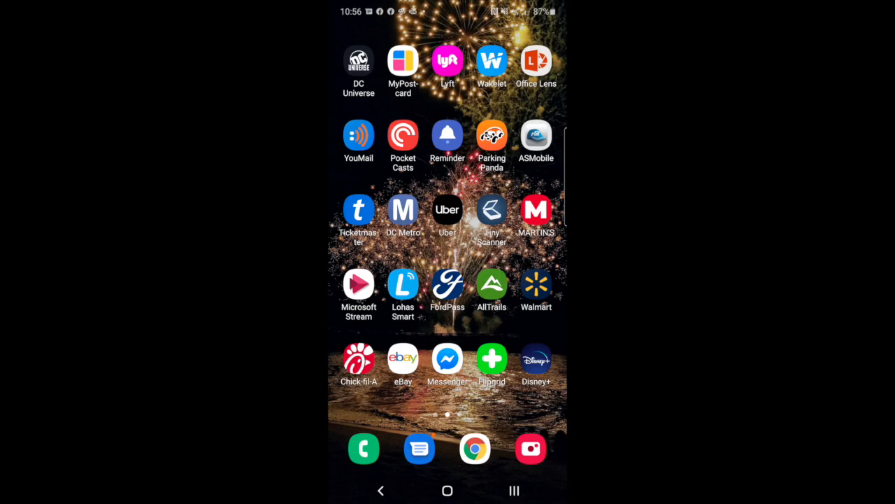
Step: Launch Office Lens in Document mode with the homework page framed
left_click(536, 59)
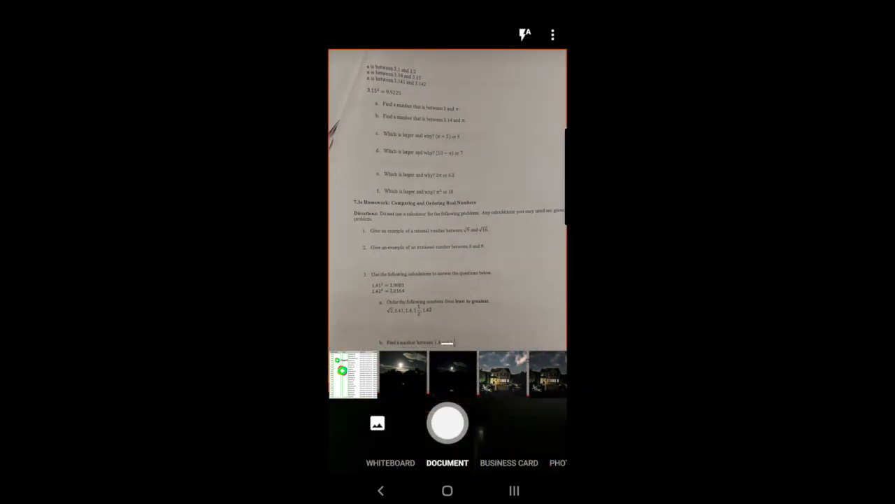
Step: Capture the worksheet page and confirm its detected borders
left_click(447, 423)
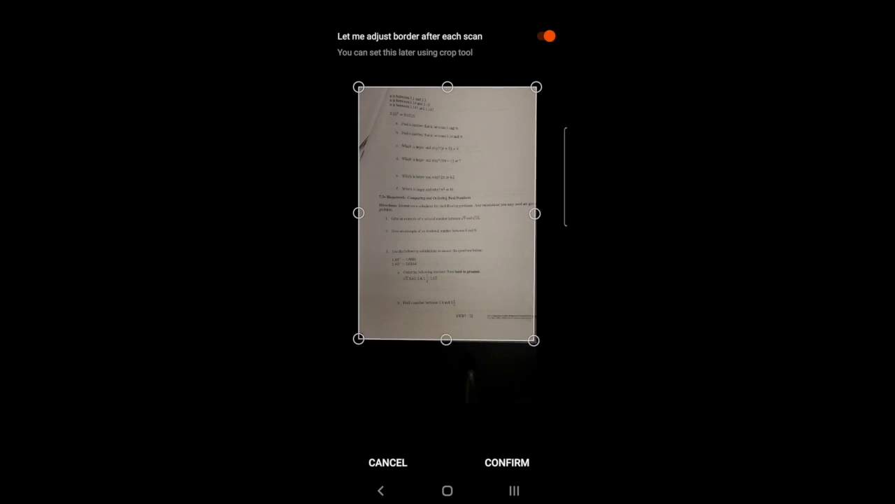
left_click(507, 462)
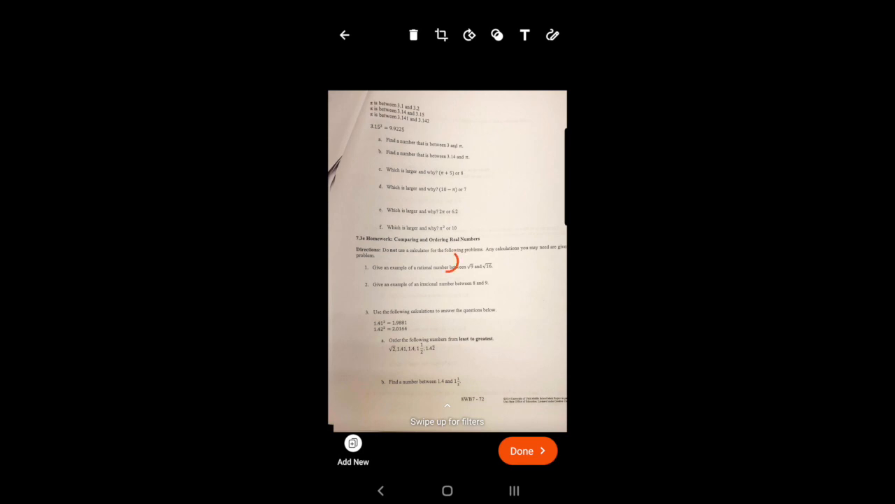
Step: Title the scan 'Math Doc 1' with PDF and Word (OCR) outputs selected
left_click(527, 450)
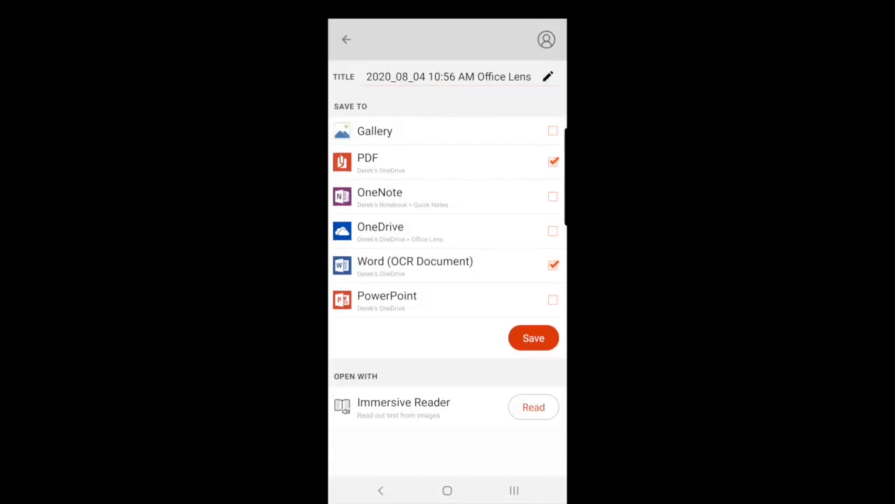
left_click(447, 76)
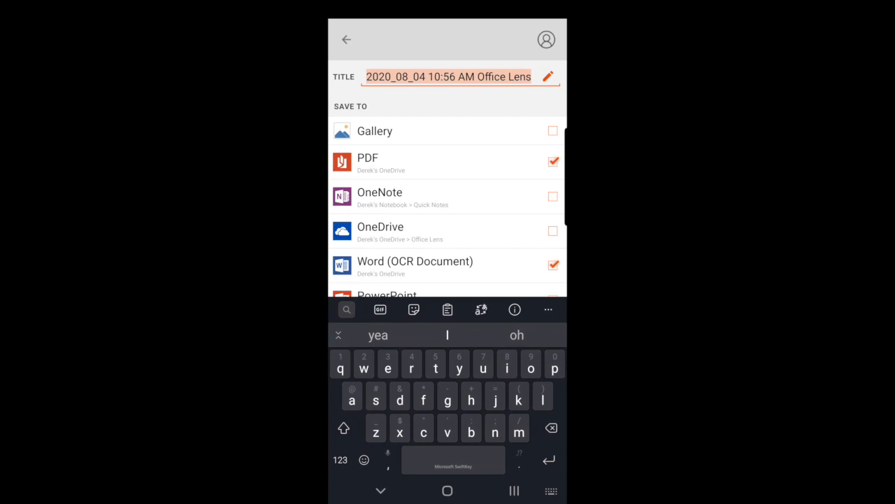
type("Math")
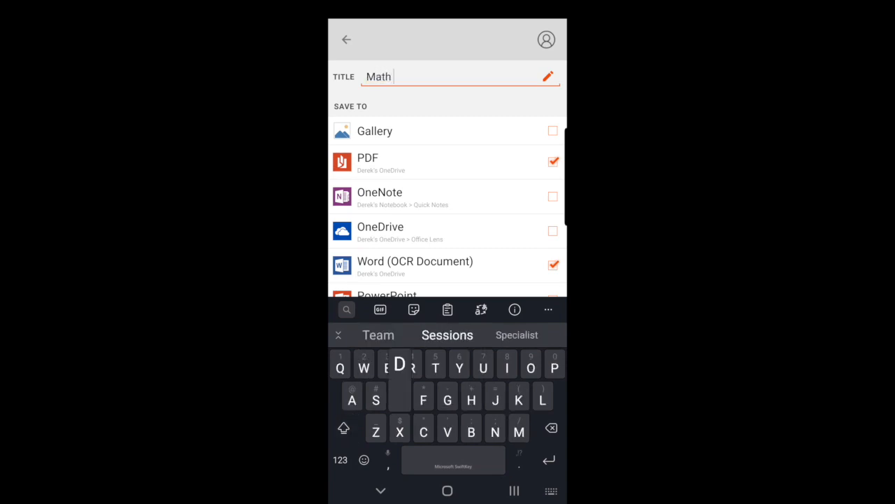
type("Doc 1")
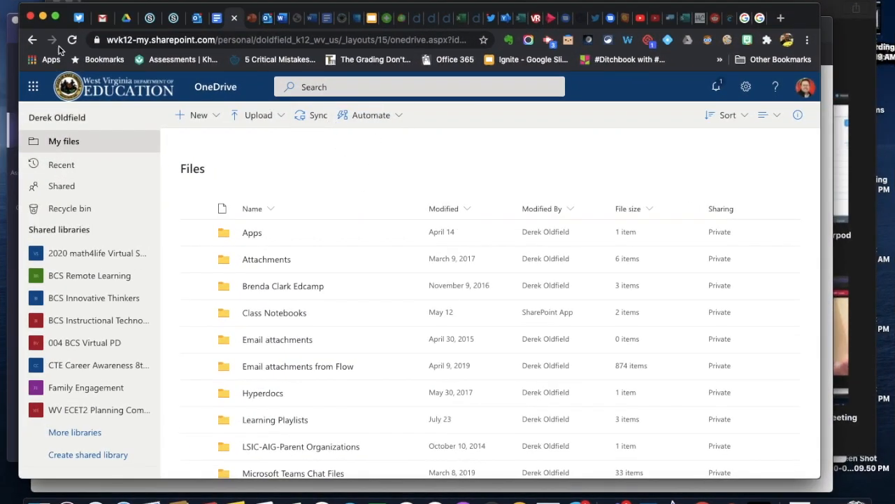
mouse_move(336, 186)
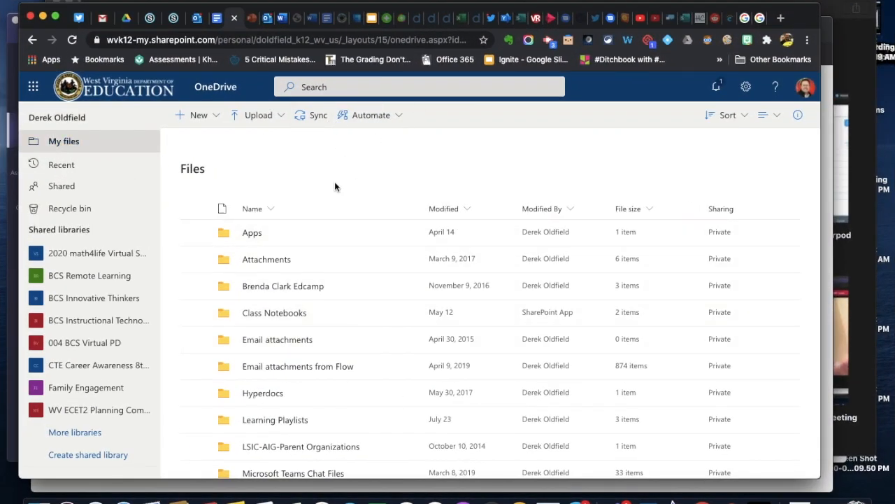
mouse_move(228, 186)
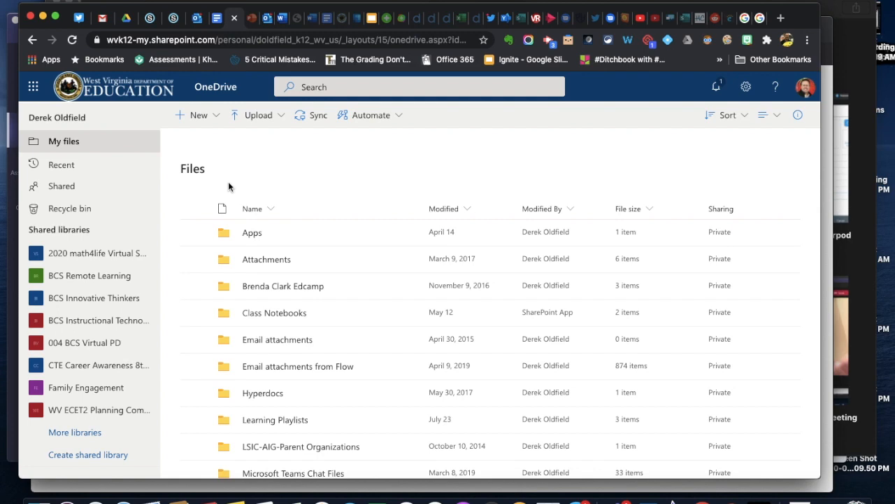
mouse_move(204, 203)
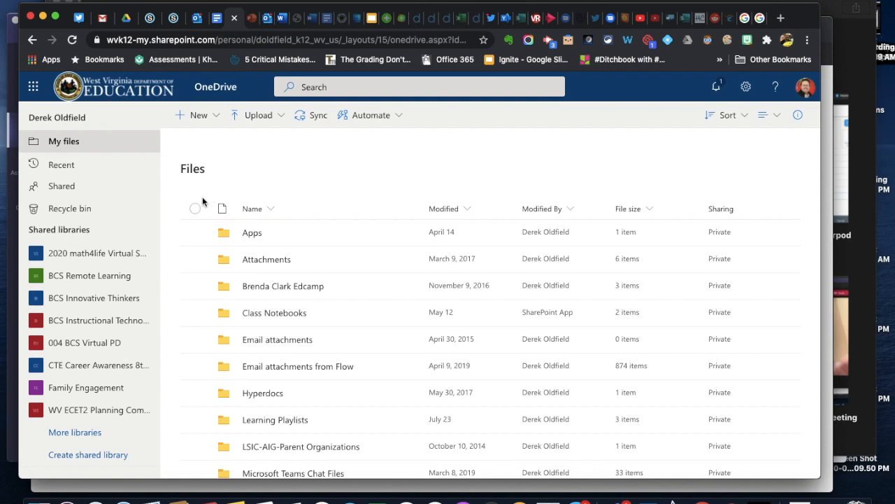
Step: Scroll My files and open the Office Lens folder in OneDrive
scroll("down", 3)
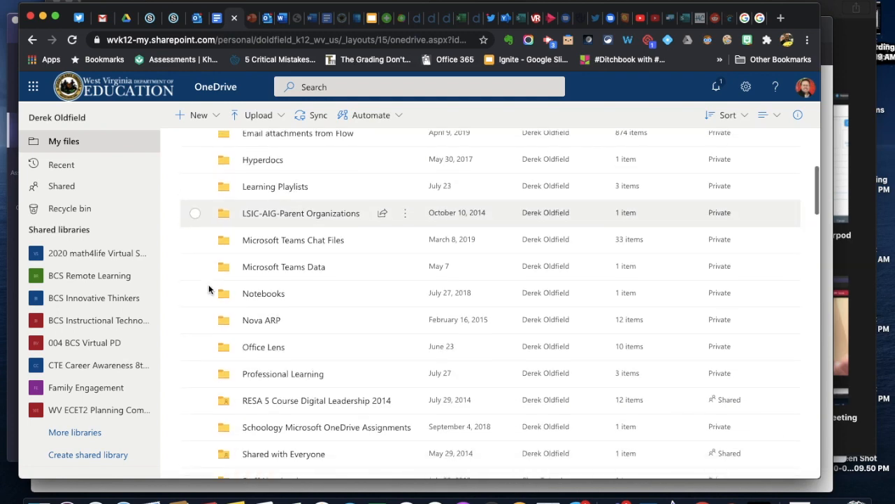
scroll("down", 3)
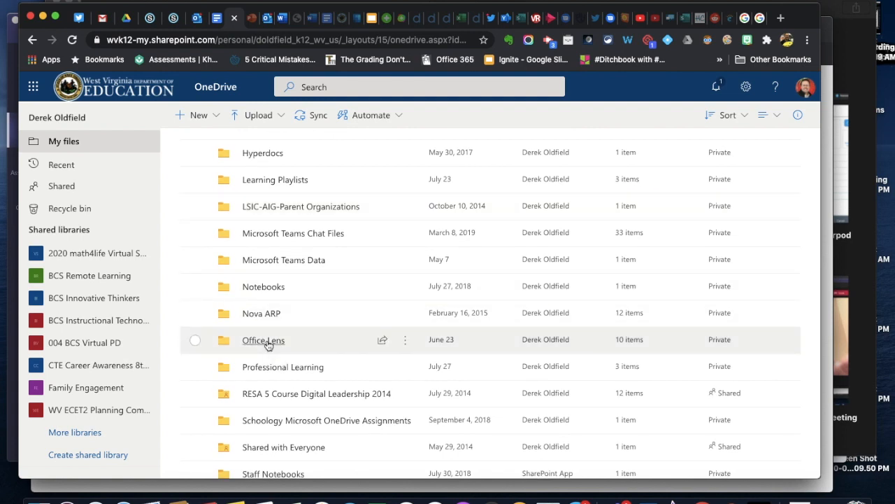
double_click(263, 340)
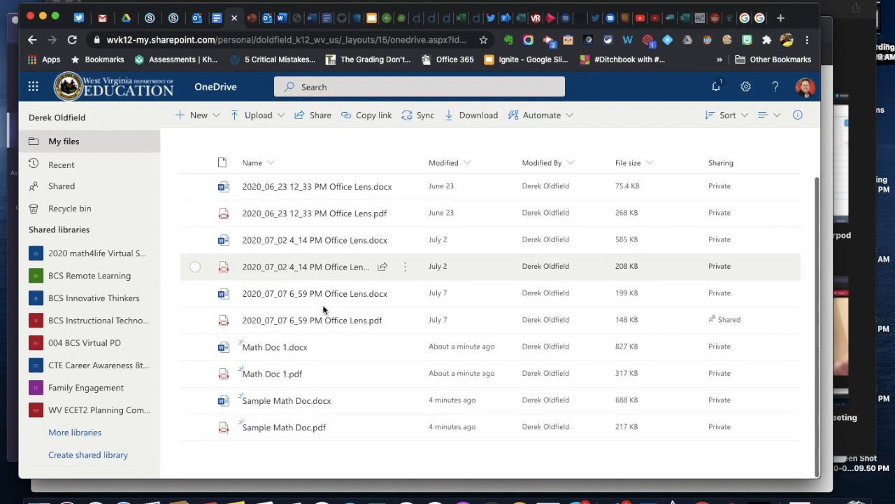
mouse_move(274, 347)
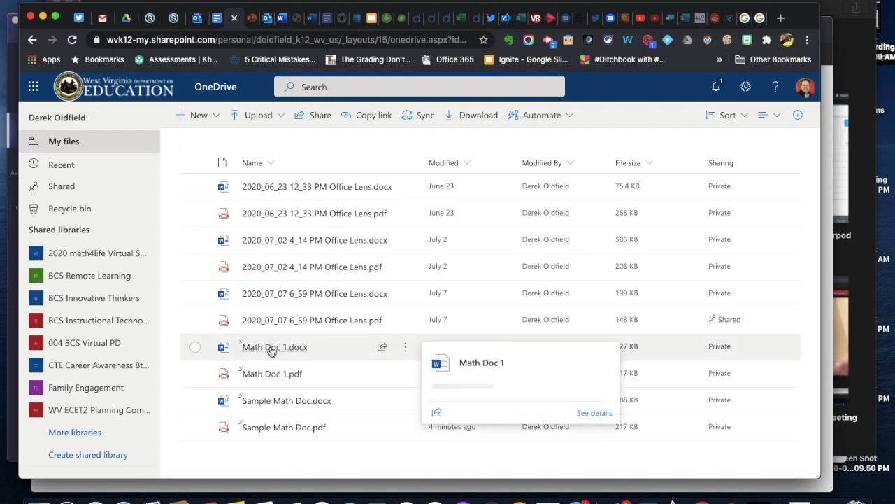
Step: Open Math Doc 1.docx in Word for the web as editable text
left_click(274, 347)
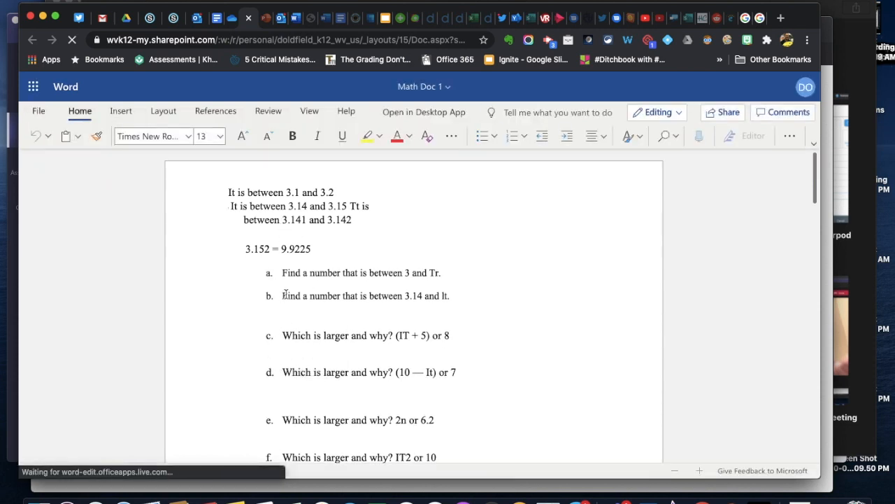
scroll("down", 3)
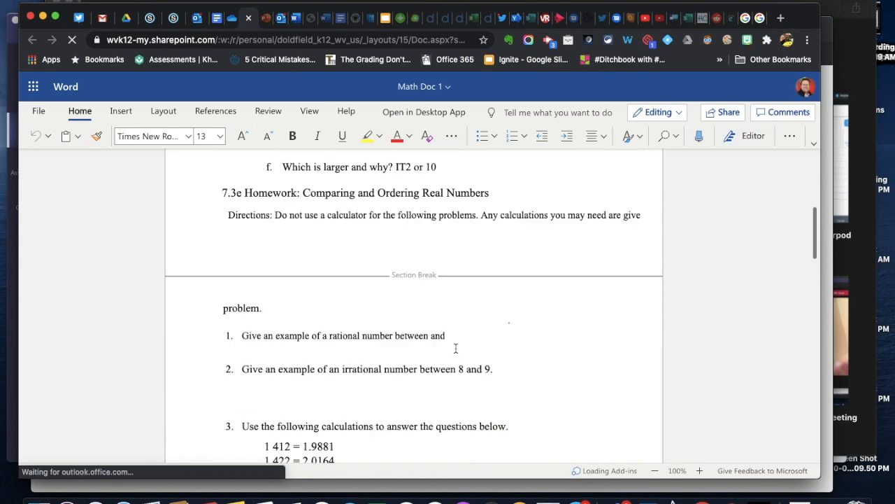